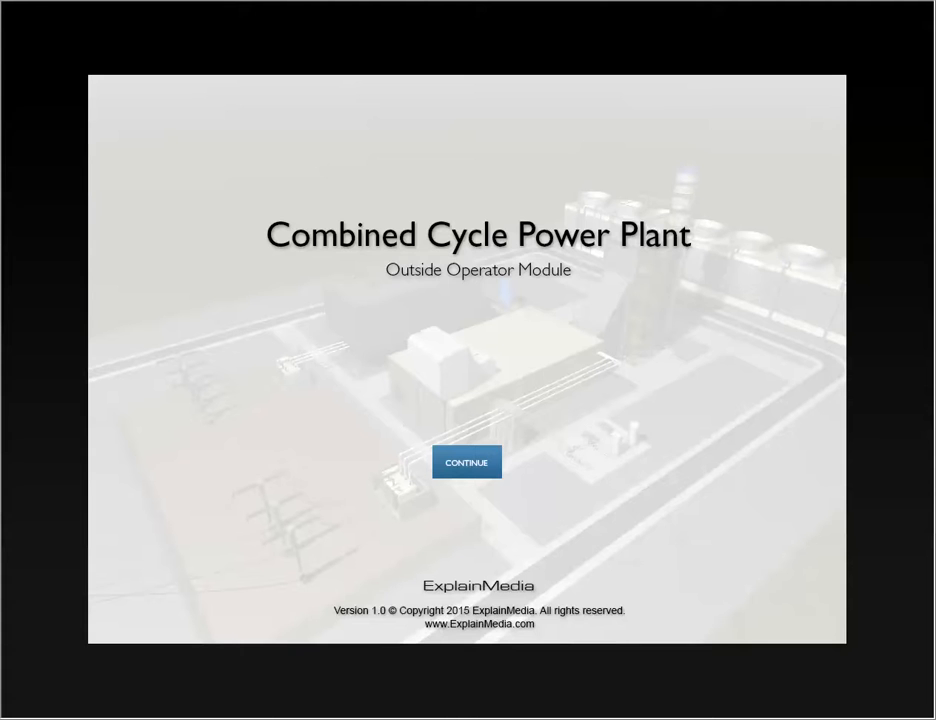
Open the turbine gauge panel showing rotation speed SIC 110 and vibration monitors ZI 105 and ZI 106
left_click(467, 462)
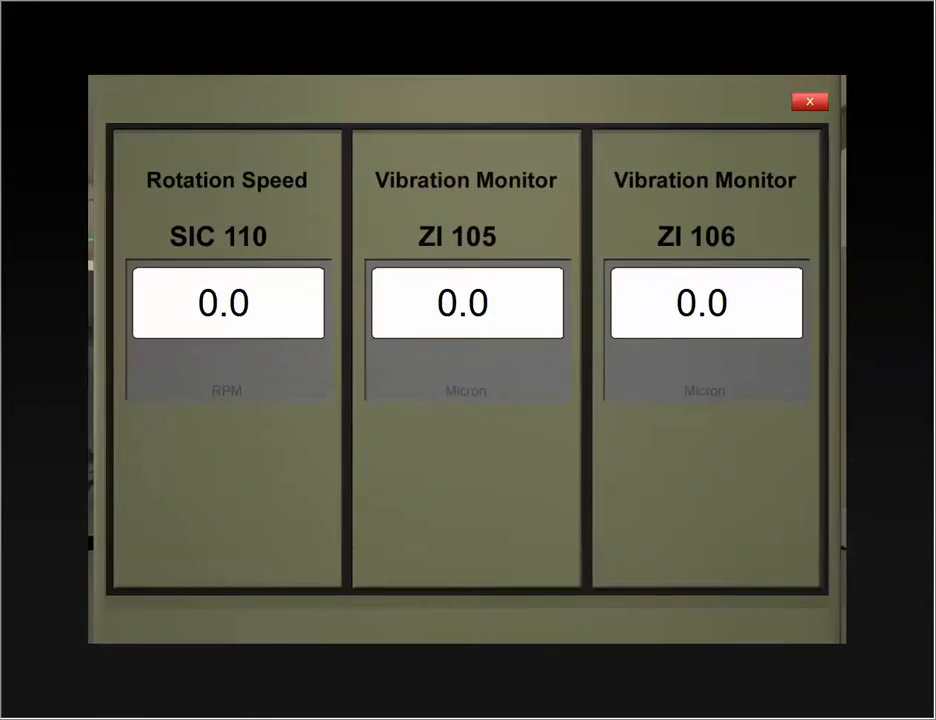
Close the rotation speed and vibration panel to reveal the turbine hall with piping, pump and tank
left_click(810, 101)
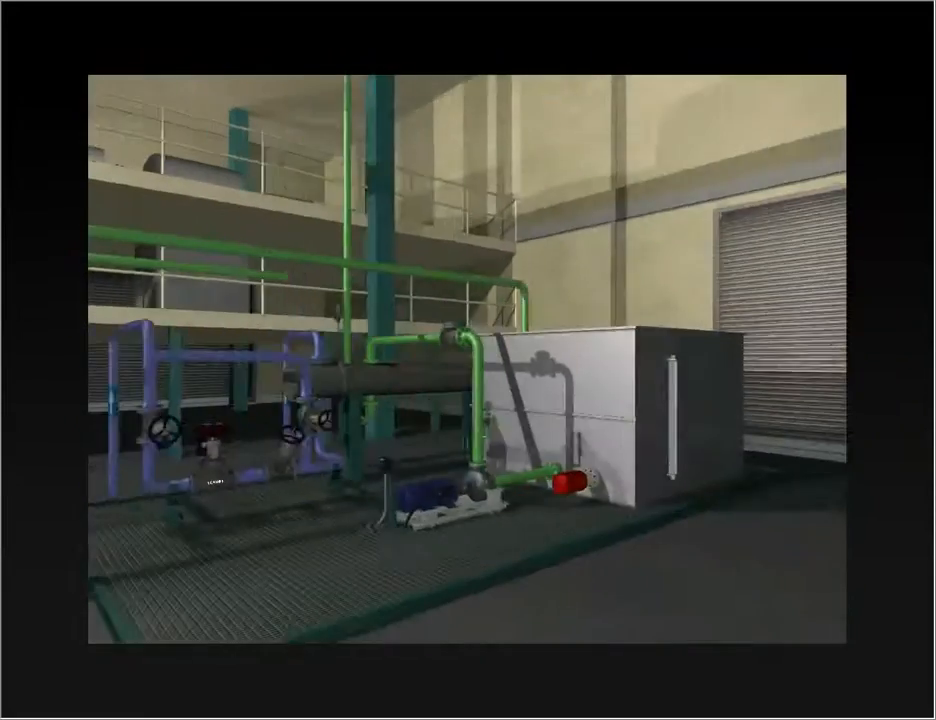